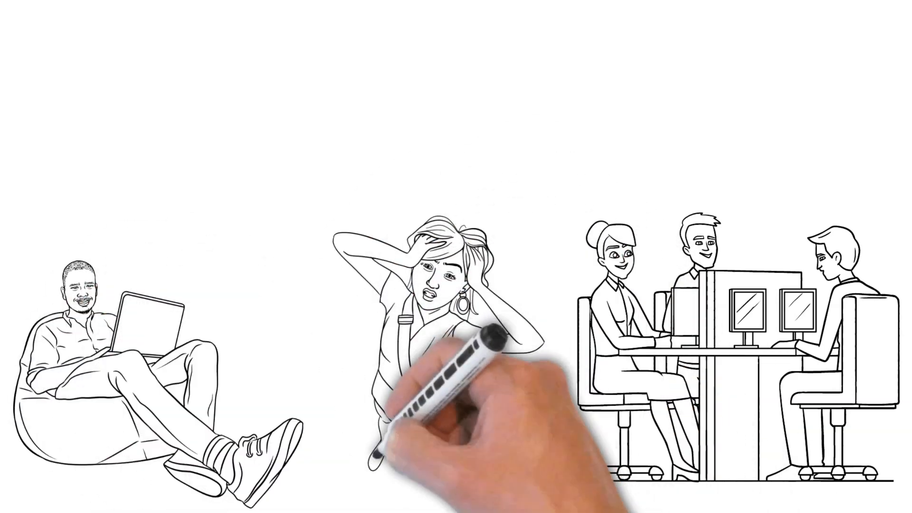
mouse_move(752, 66)
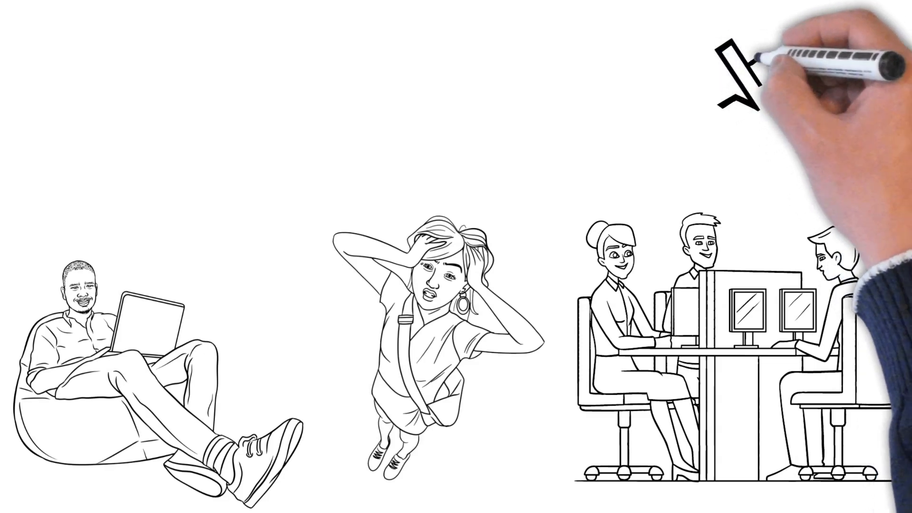